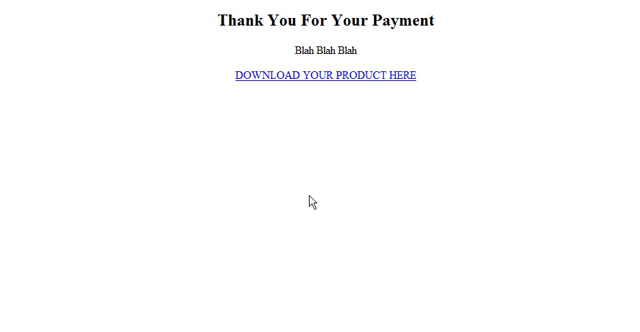
mouse_move(356, 72)
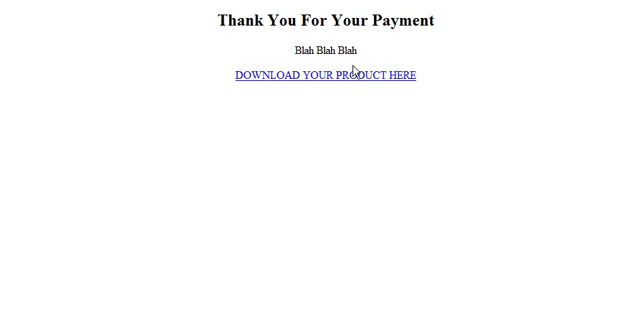
mouse_move(344, 76)
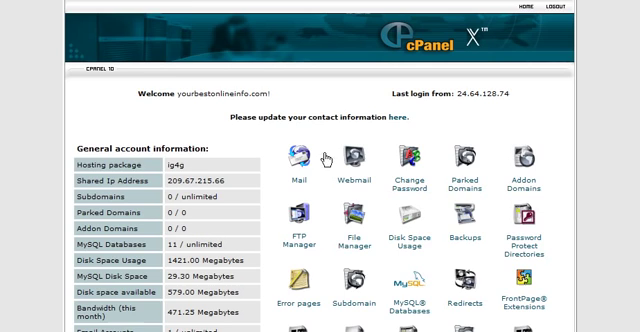
- Go into File Manager and browse the home folder list toward public_html
scroll(down, 3)
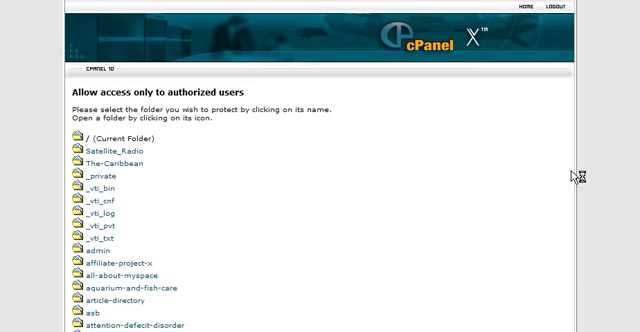
scroll(down, 3)
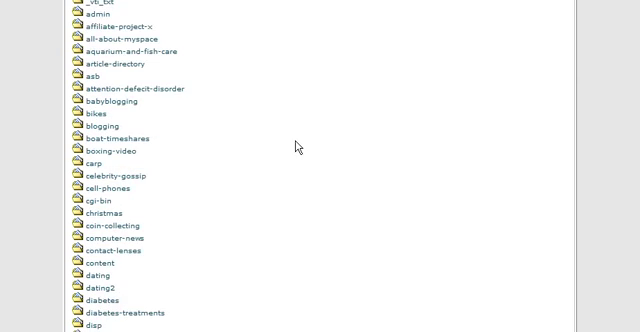
scroll(up, 3)
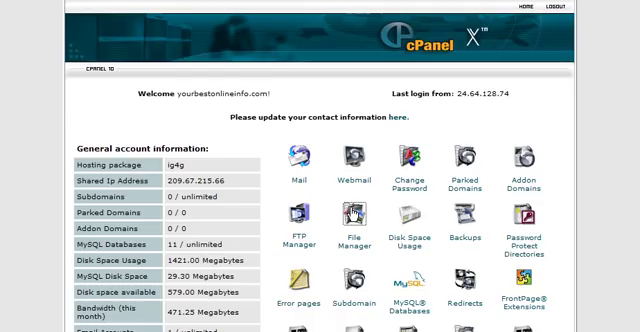
click(354, 220)
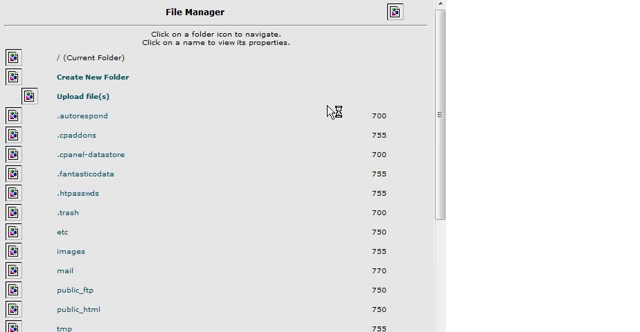
scroll(down, 3)
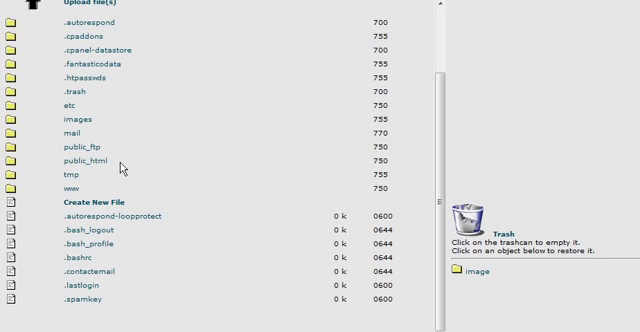
mouse_move(18, 160)
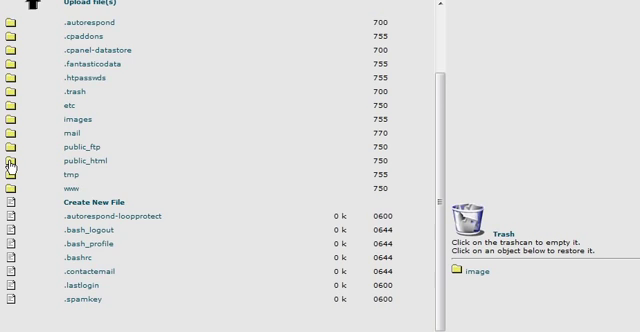
scroll(up, 3)
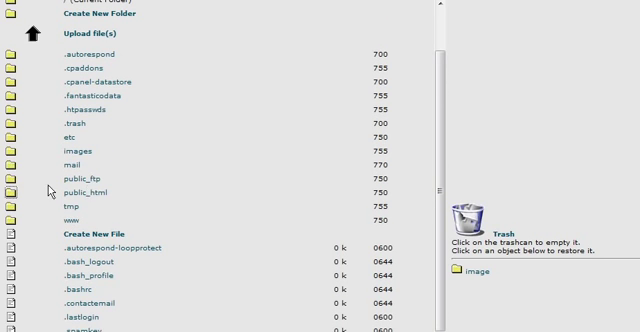
mouse_move(138, 188)
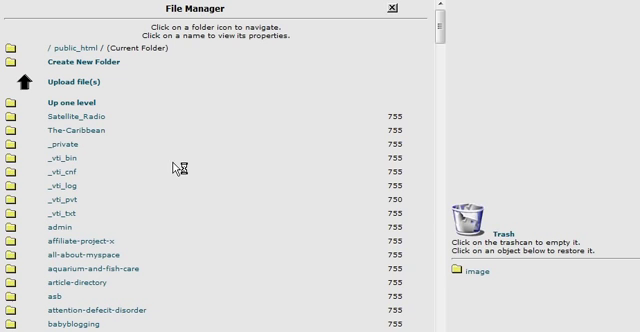
mouse_move(124, 68)
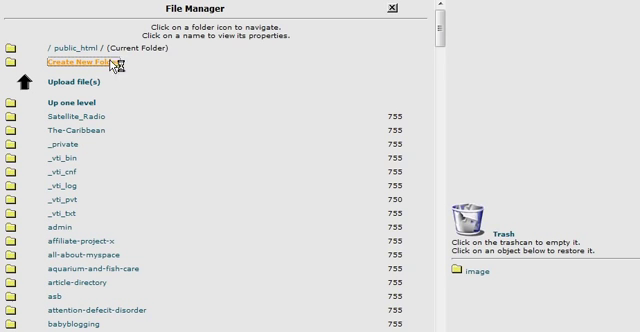
- Create a folder named 'password-protected' in public_html and check it appears in the list
click(76, 60)
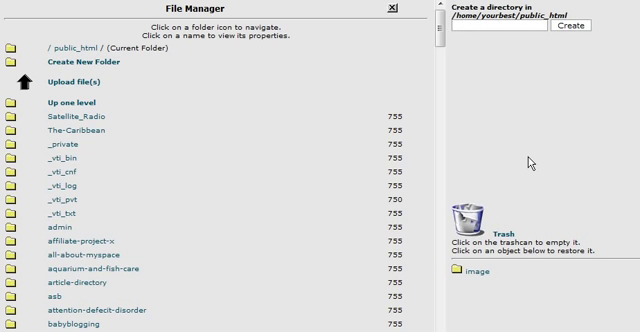
text(pasw)
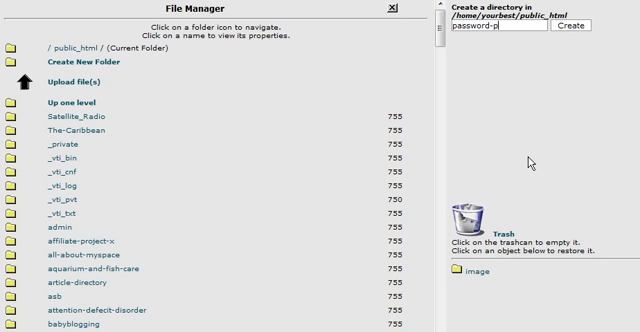
text(rotected)
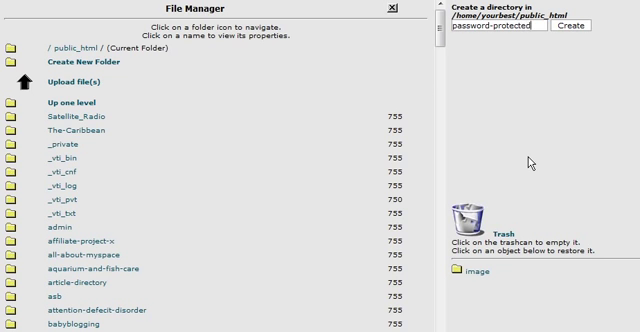
mouse_move(560, 76)
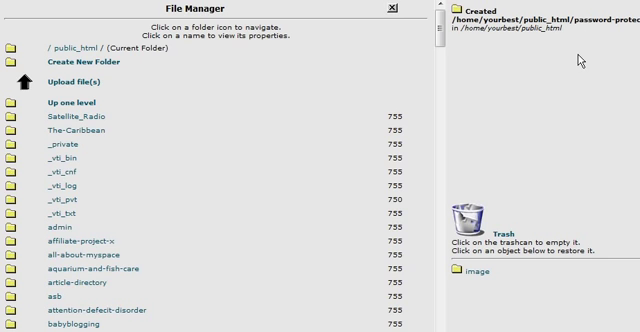
scroll(down, 3)
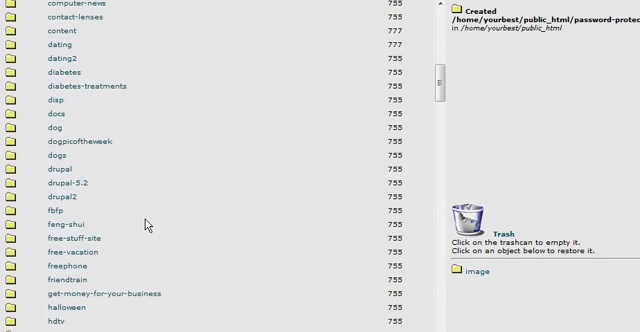
scroll(down, 3)
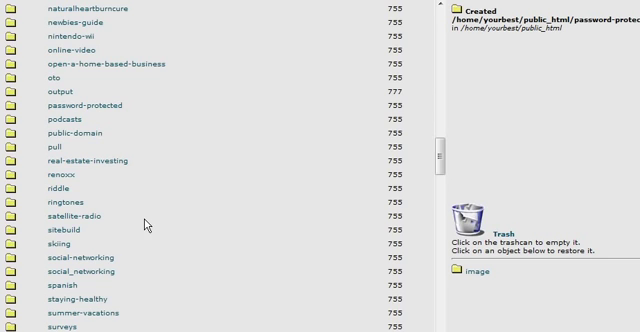
mouse_move(16, 130)
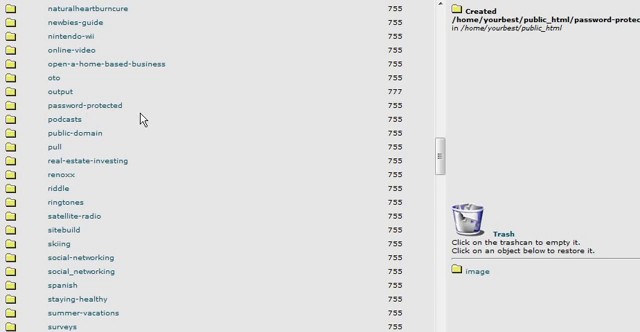
scroll(up, 3)
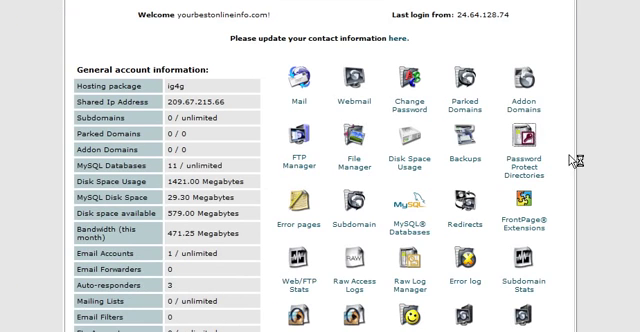
- Enable password protection on the password-protected directory as 'Restricted Area' and save it
click(532, 140)
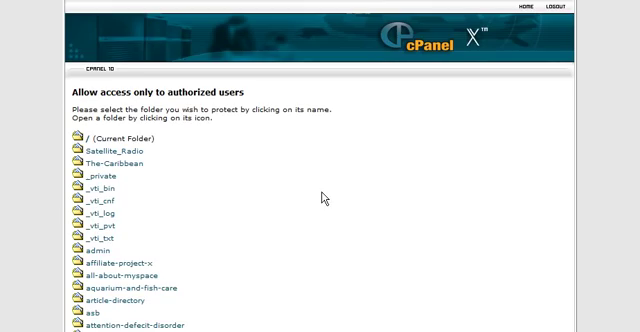
scroll(down, 3)
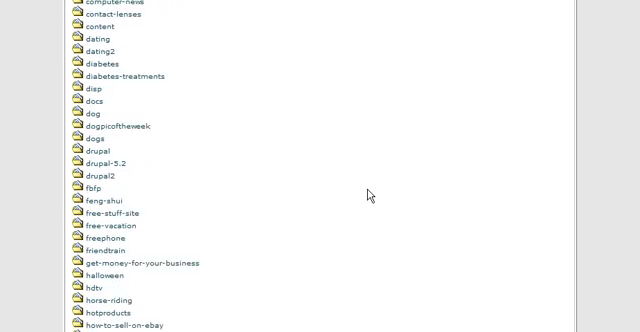
scroll(down, 3)
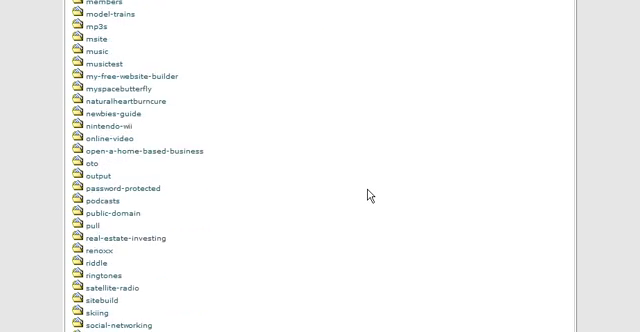
scroll(down, 3)
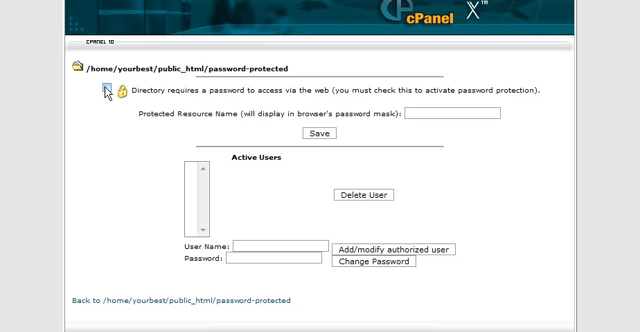
click(100, 92)
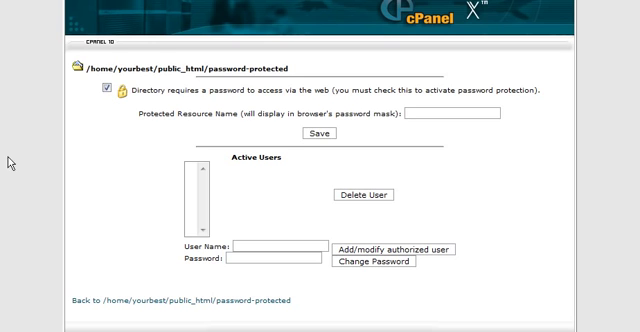
mouse_move(272, 140)
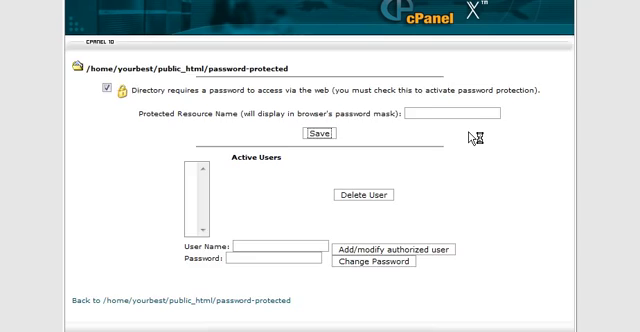
click(308, 132)
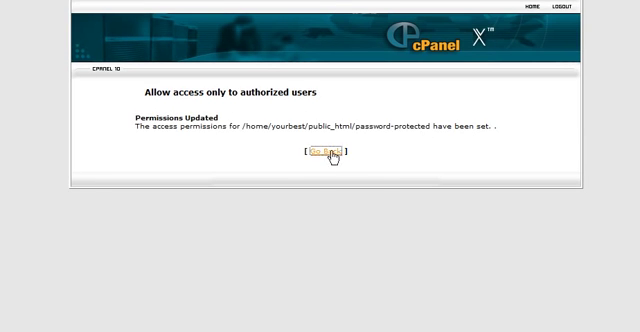
click(320, 152)
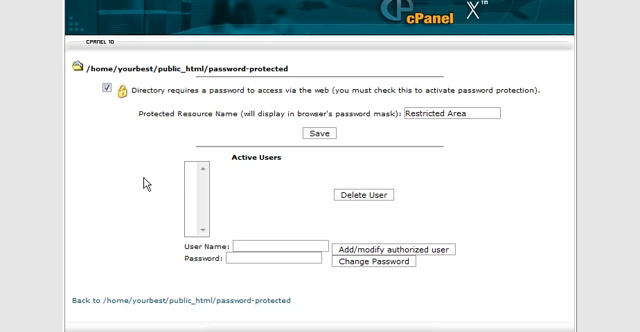
mouse_move(384, 256)
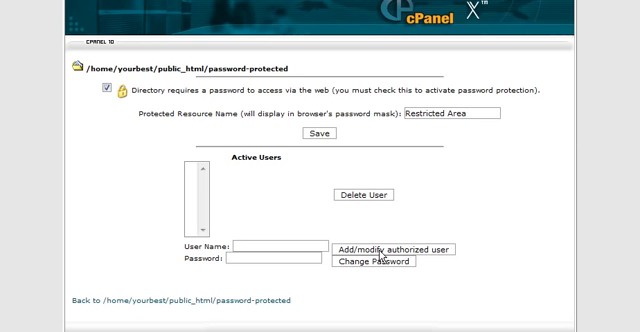
mouse_move(448, 220)
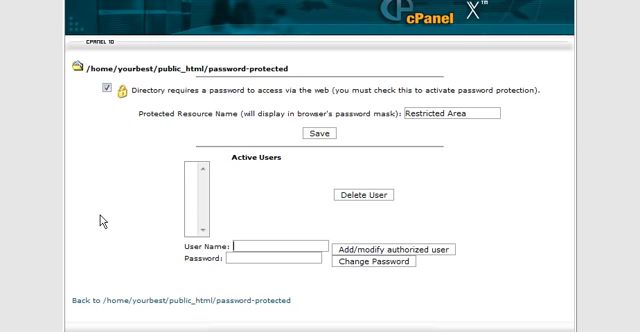
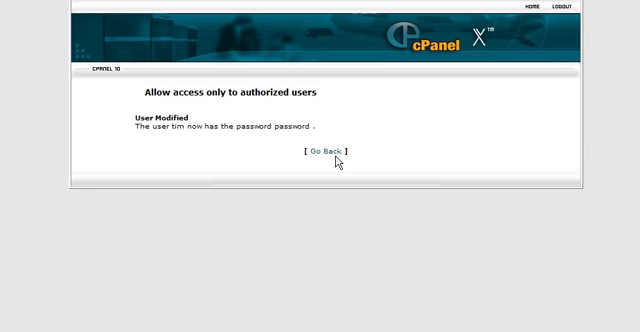
click(320, 152)
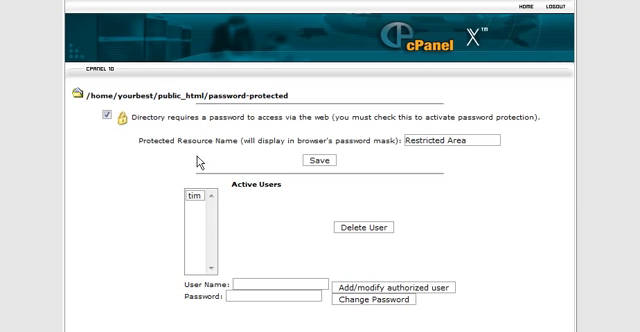
mouse_move(296, 136)
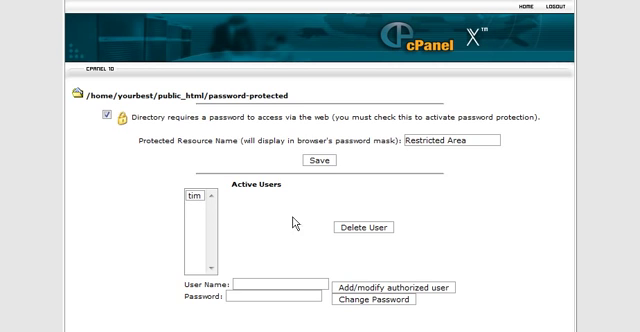
mouse_move(536, 248)
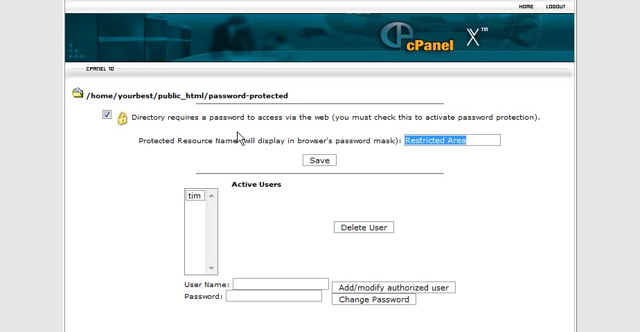
mouse_move(488, 182)
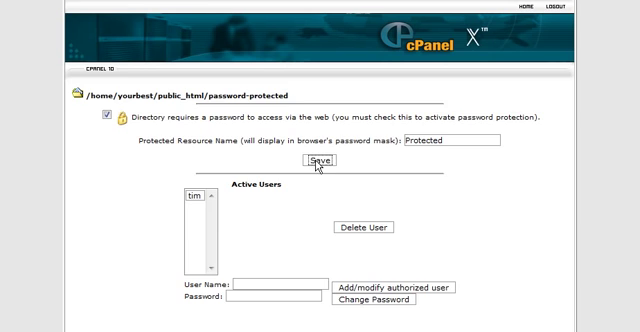
- Save the protected area name as 'Protected' and return to the cPanel home
click(316, 164)
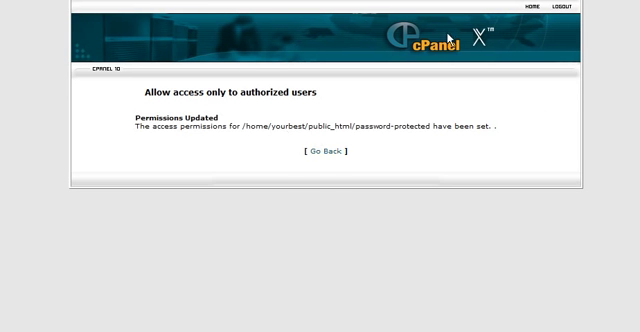
mouse_move(300, 142)
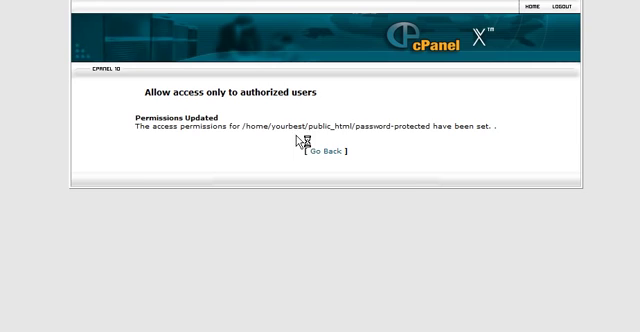
click(328, 154)
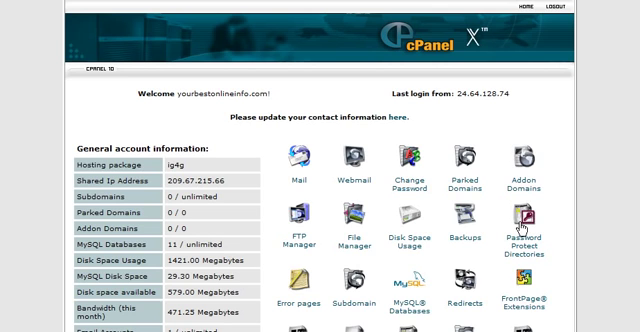
mouse_move(204, 120)
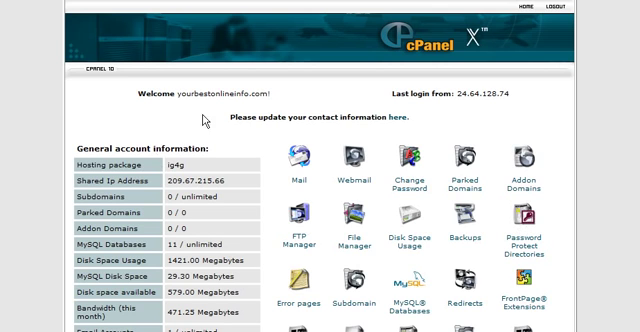
- In File Manager's public_html, create a new folder named 'paid'
click(354, 230)
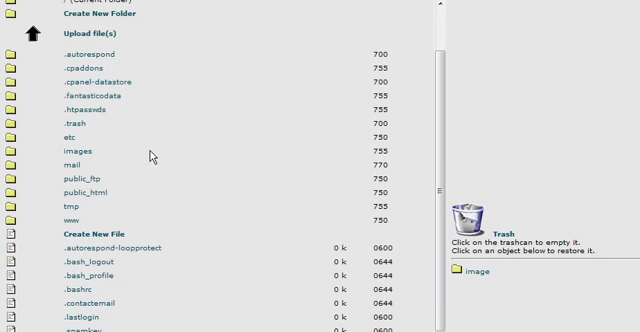
mouse_move(18, 198)
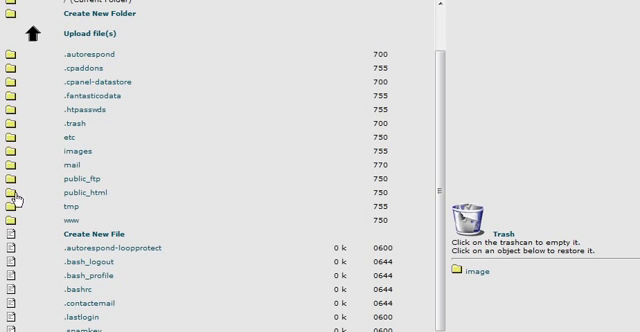
click(16, 188)
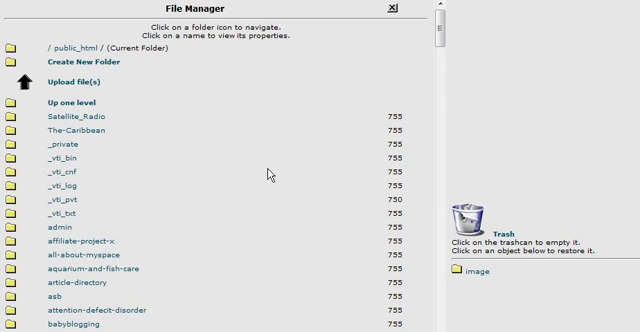
mouse_move(68, 112)
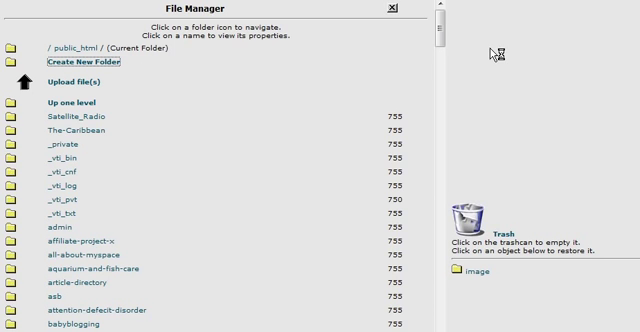
click(68, 62)
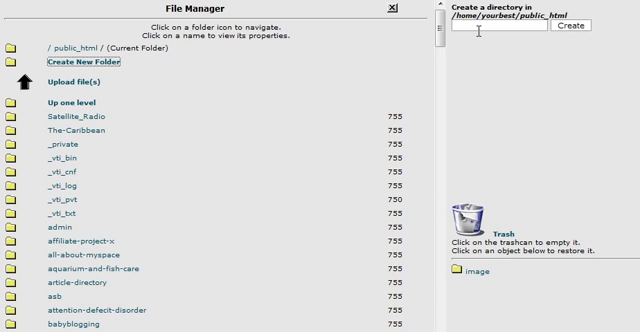
text(x)
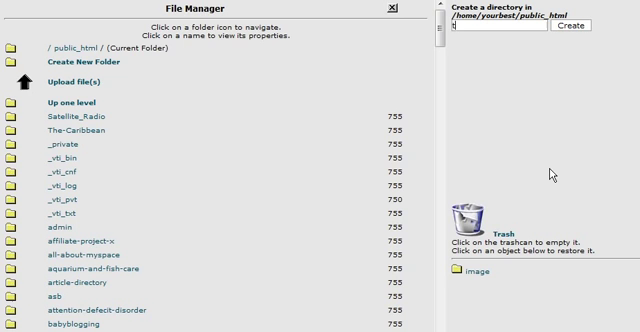
text(testin)
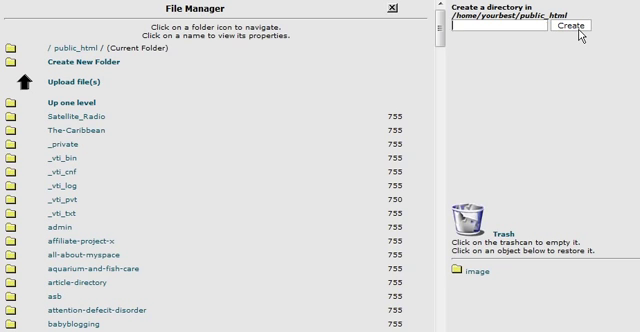
text(paid)
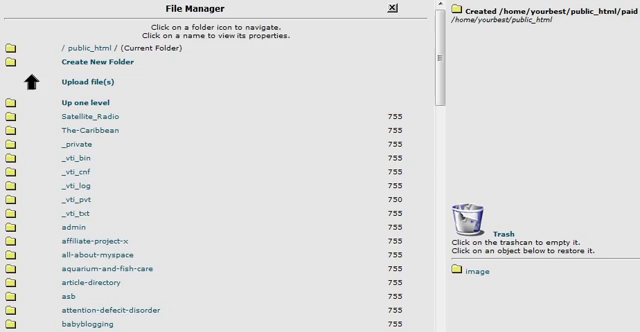
- Scroll the public_html listing to locate the new paid folder
scroll(down, 3)
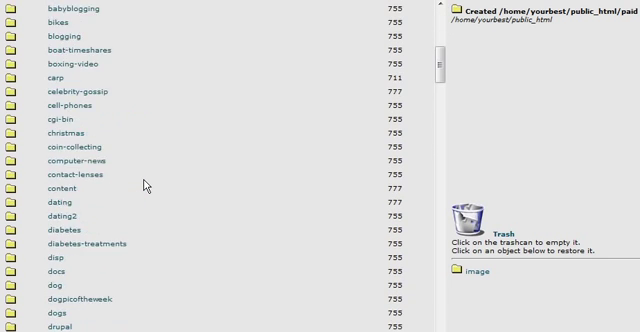
scroll(down, 3)
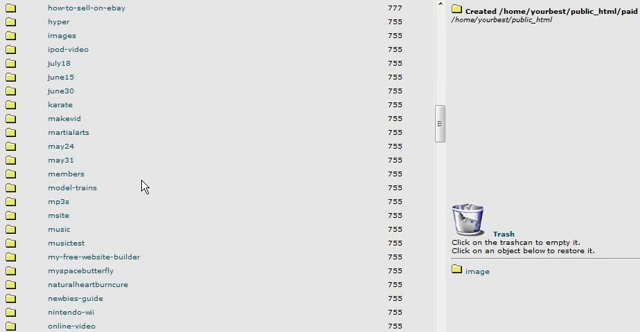
scroll(down, 3)
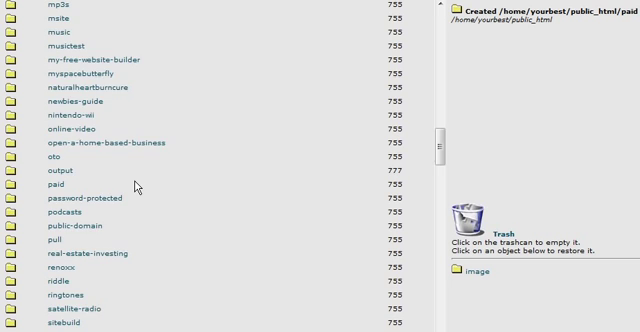
scroll(down, 3)
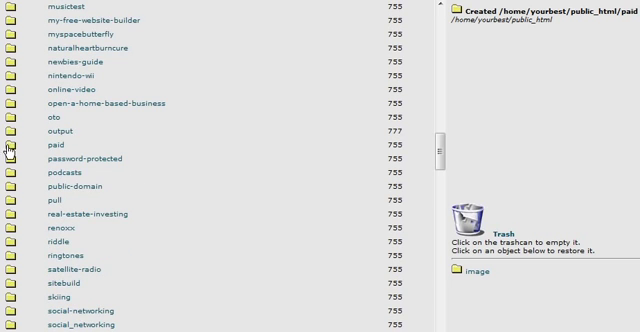
- Inside the paid folder, pick thankyou.html from the computer and upload it
click(12, 144)
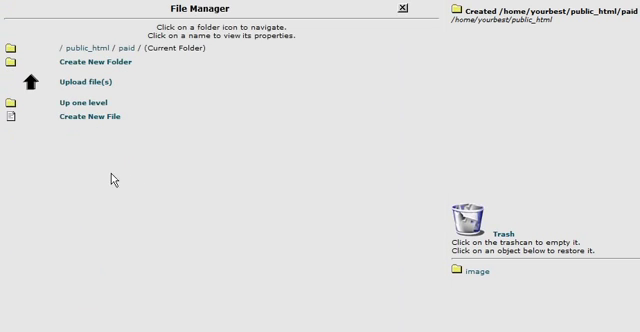
mouse_move(100, 140)
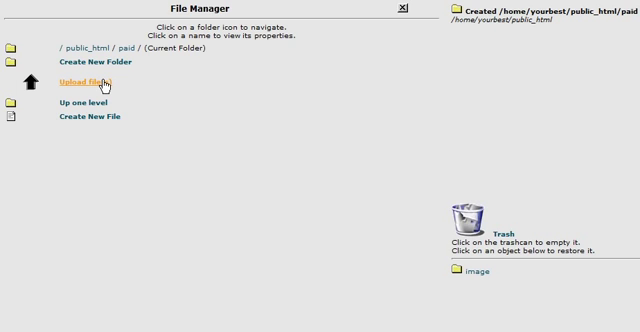
click(84, 82)
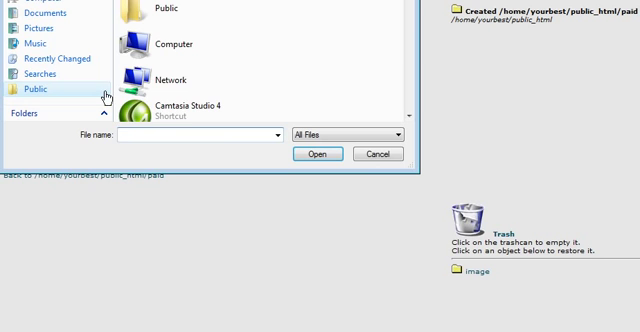
scroll(down, 3)
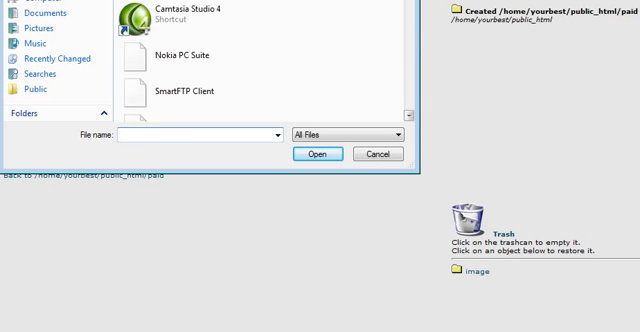
scroll(up, 3)
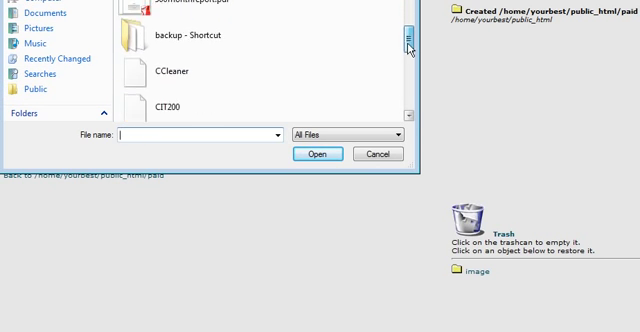
scroll(down, 3)
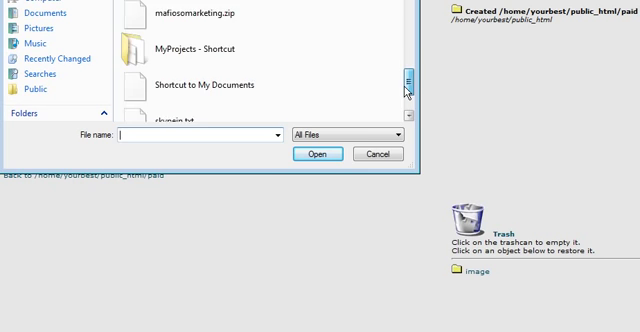
scroll(down, 3)
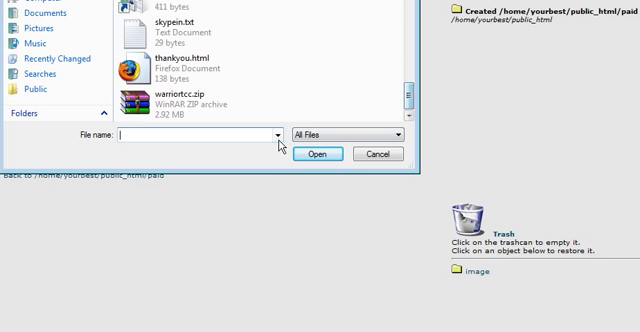
click(318, 152)
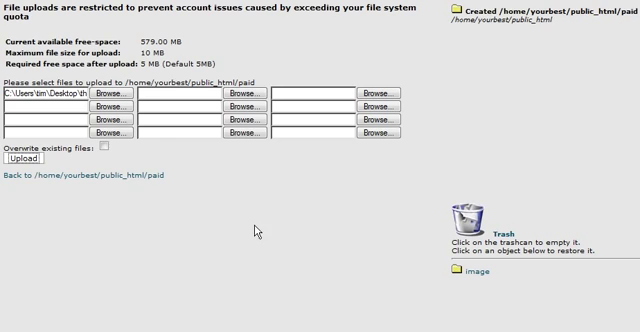
click(22, 162)
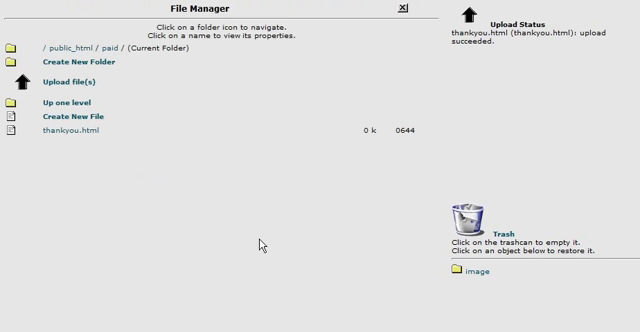
mouse_move(64, 132)
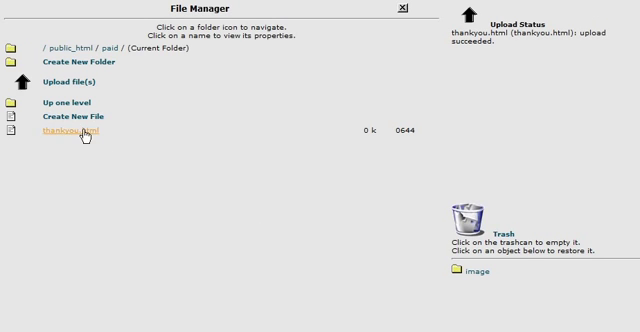
mouse_move(112, 140)
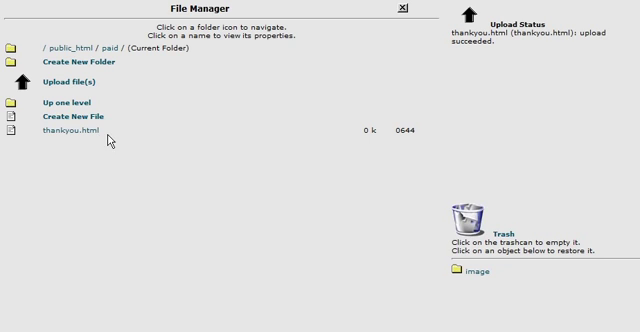
mouse_move(156, 166)
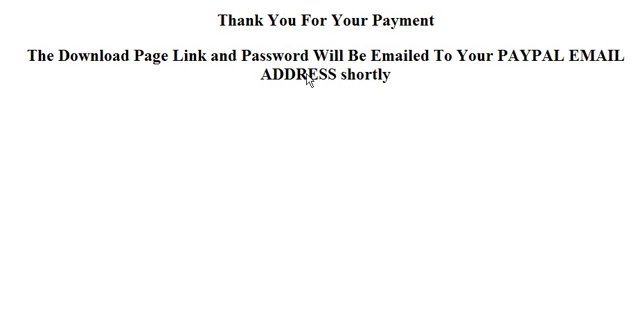
mouse_move(352, 132)
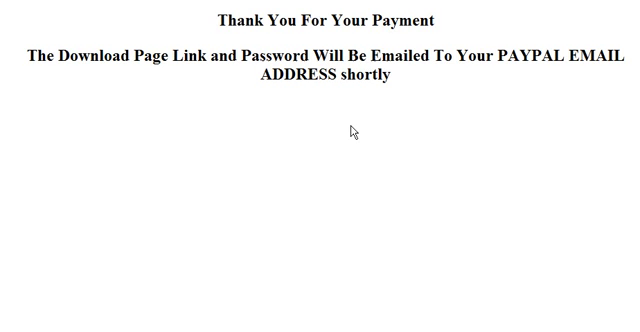
mouse_move(276, 92)
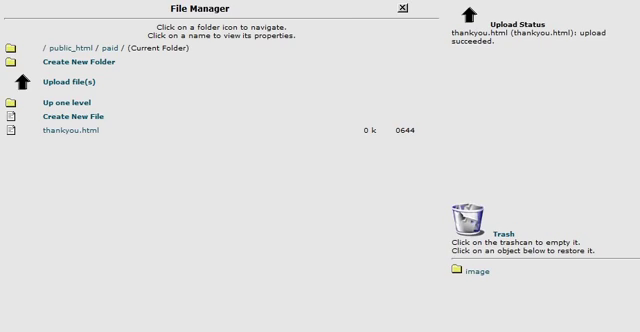
- From the cPanel home, go into File Manager and enter the password-protected folder
click(58, 132)
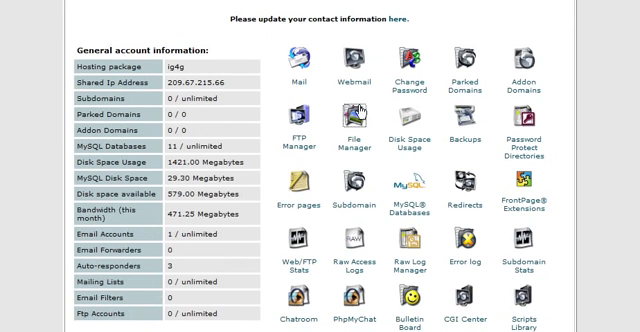
click(336, 114)
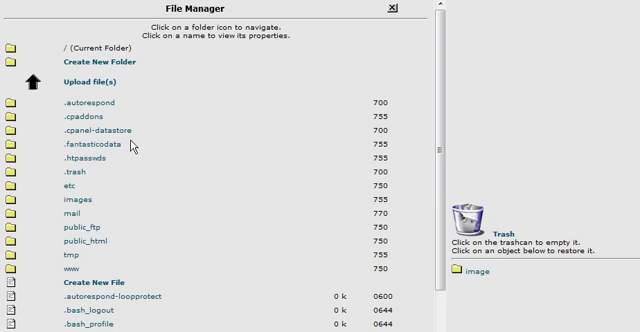
scroll(down, 3)
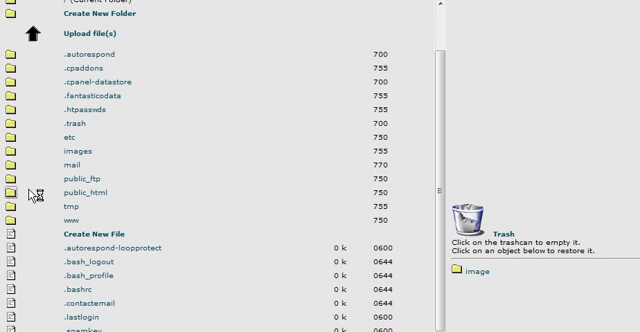
scroll(down, 3)
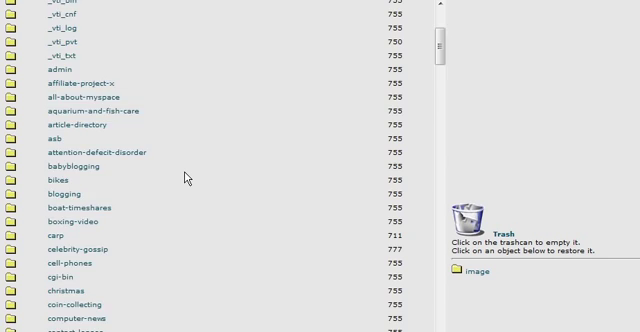
scroll(down, 3)
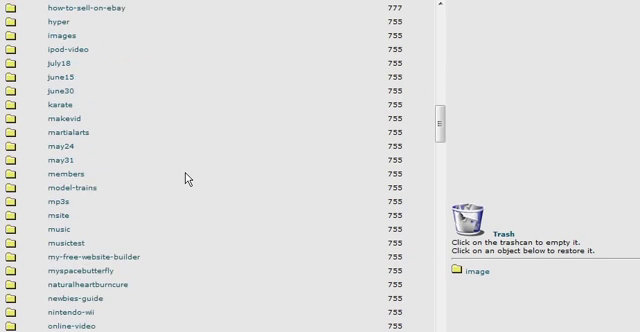
scroll(down, 3)
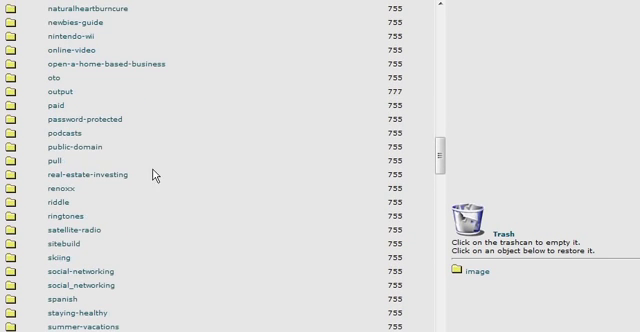
mouse_move(108, 160)
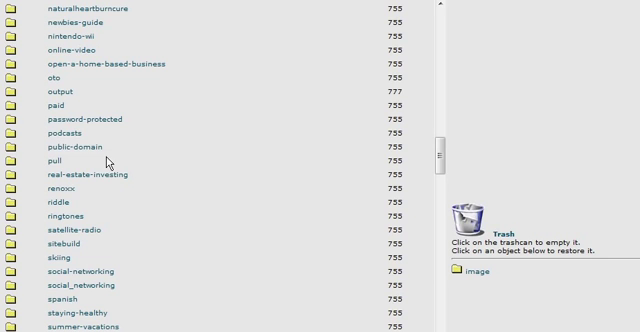
mouse_move(84, 132)
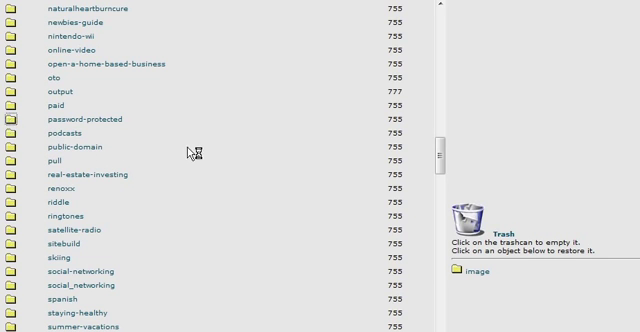
click(10, 118)
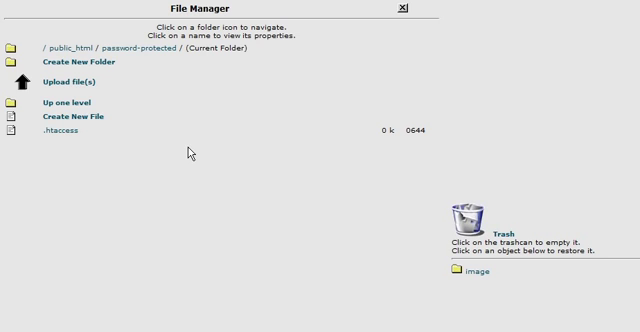
mouse_move(136, 136)
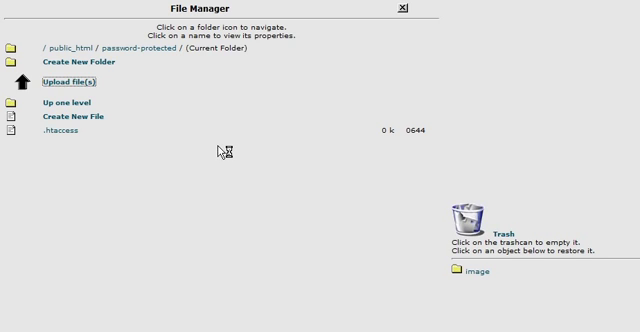
- Choose the download page from the Desktop and upload it into the password-protected folder
click(76, 84)
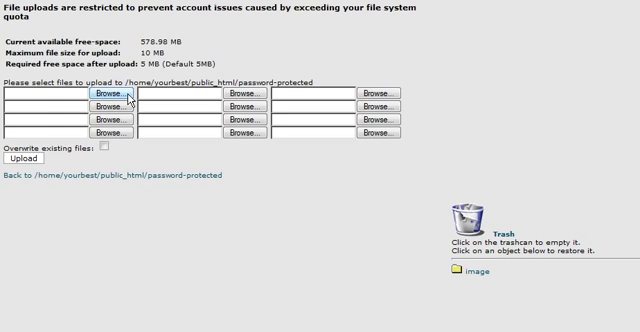
click(108, 90)
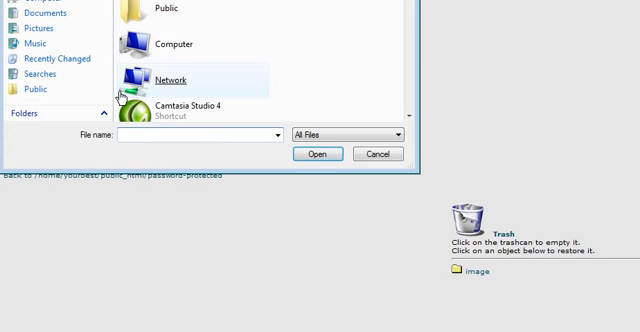
scroll(down, 3)
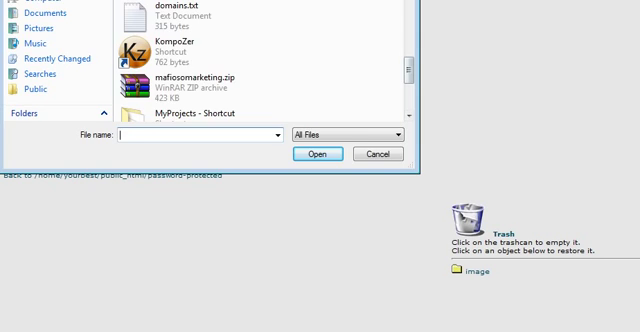
click(318, 152)
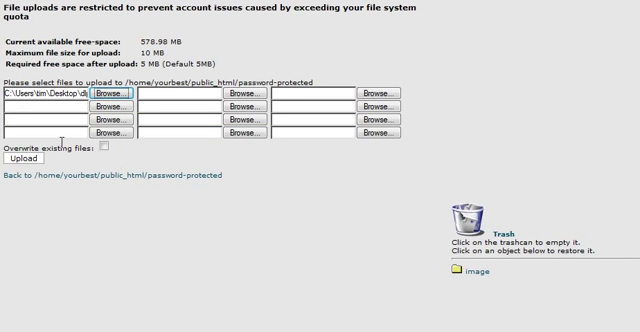
click(24, 160)
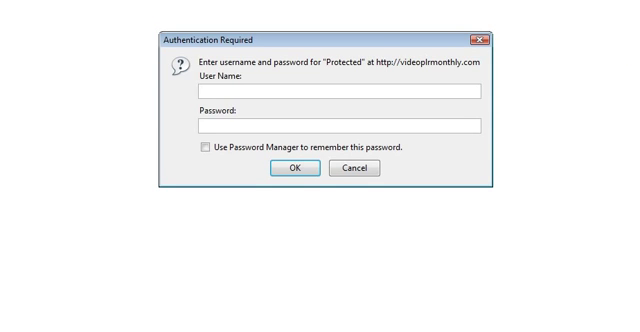
- Log in to the Protected area prompt as user 'tim' with the set password
click(342, 90)
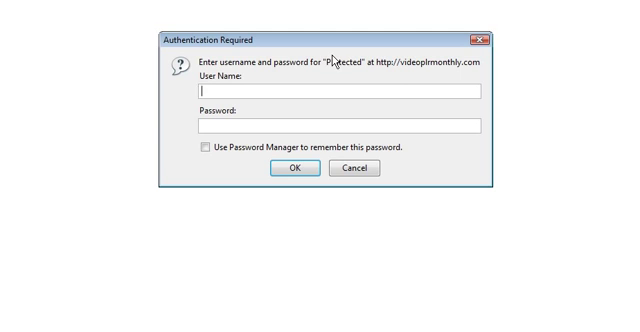
mouse_move(400, 98)
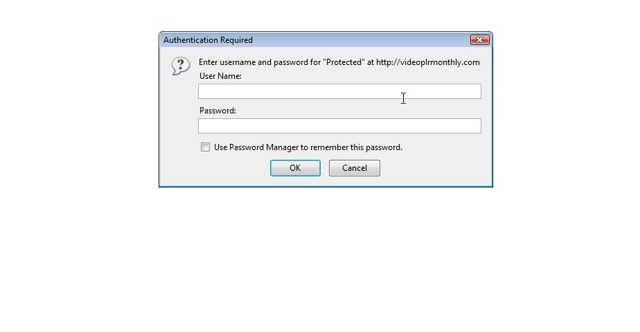
text(t)
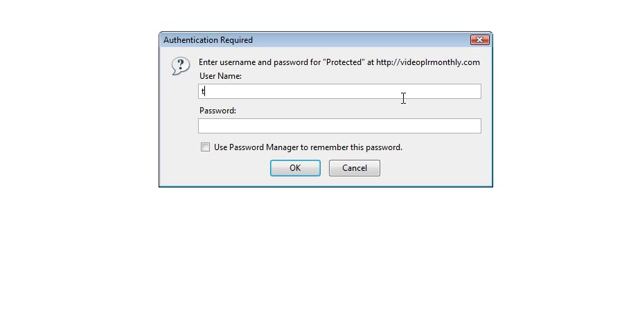
text(i)
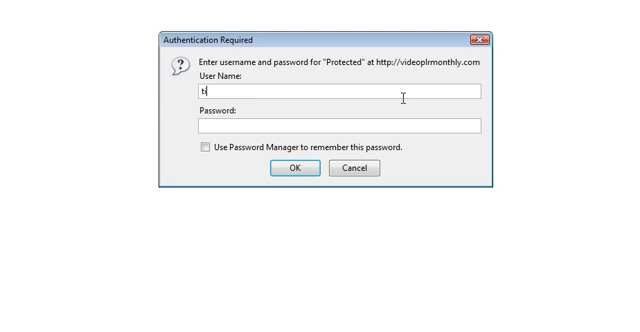
text(im)
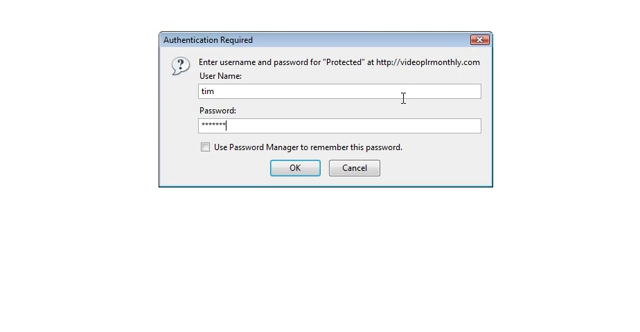
click(292, 168)
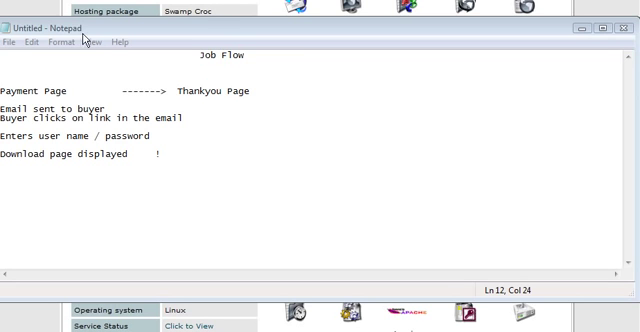
mouse_move(84, 38)
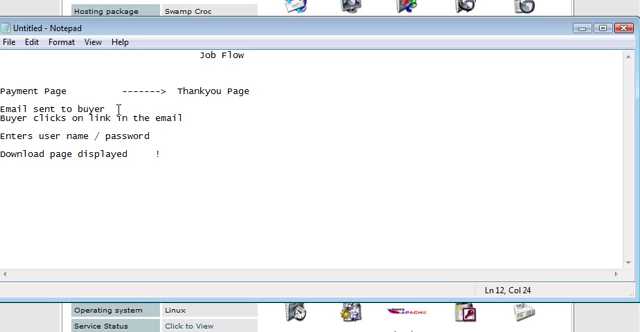
mouse_move(120, 118)
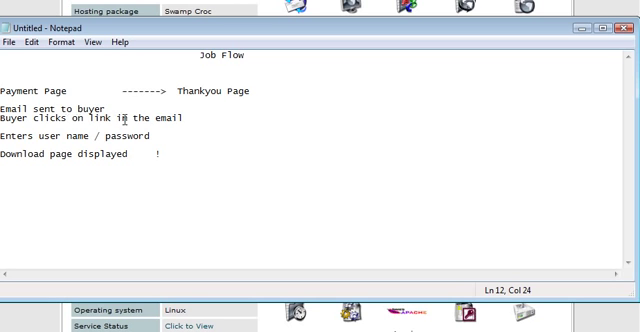